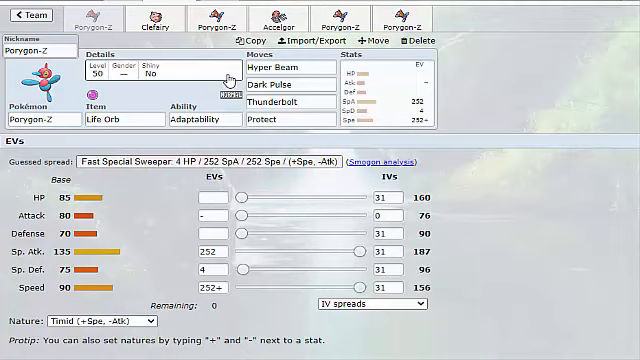
mouse_move(164, 18)
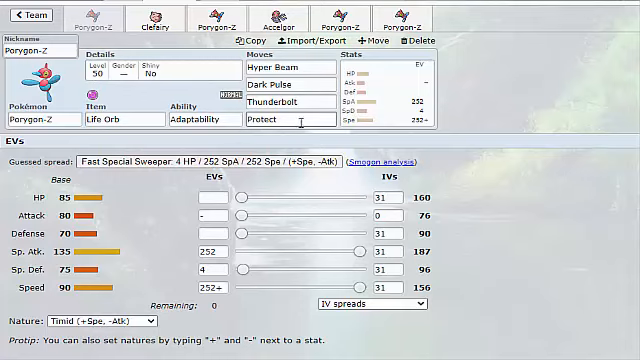
- Switch from the Life Orb Porygon-Z to Clefairy's set
click(280, 68)
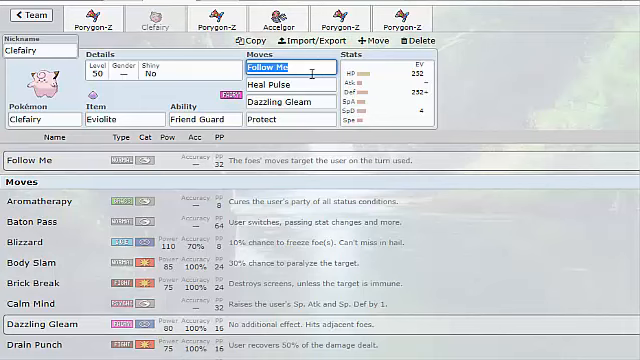
click(144, 14)
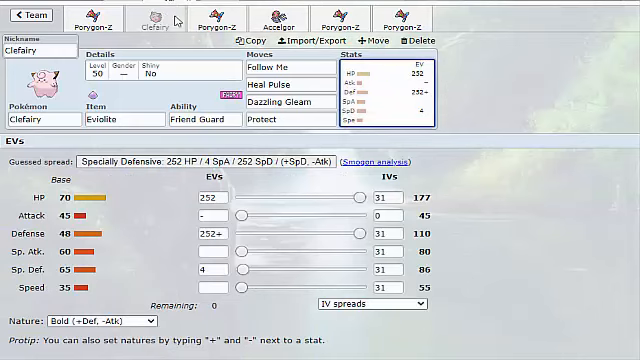
click(280, 66)
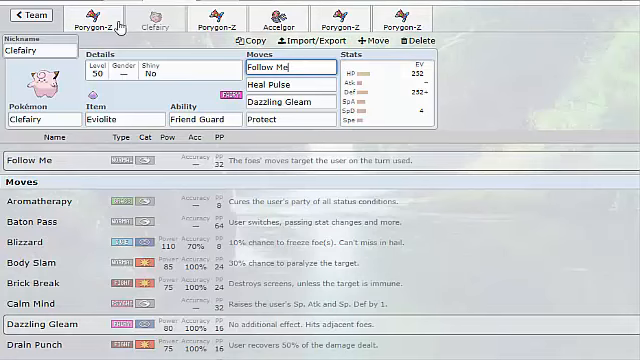
click(100, 16)
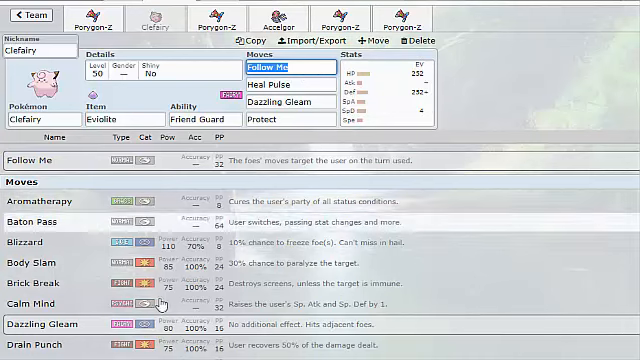
click(290, 86)
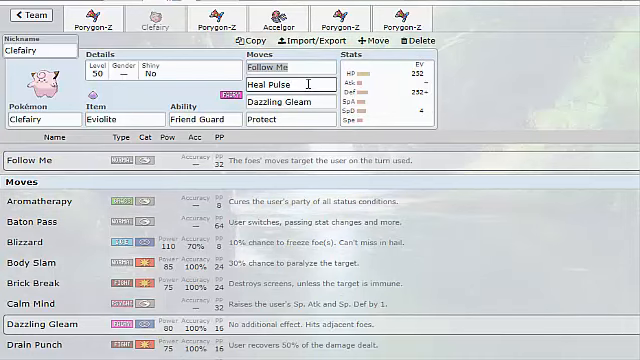
click(296, 102)
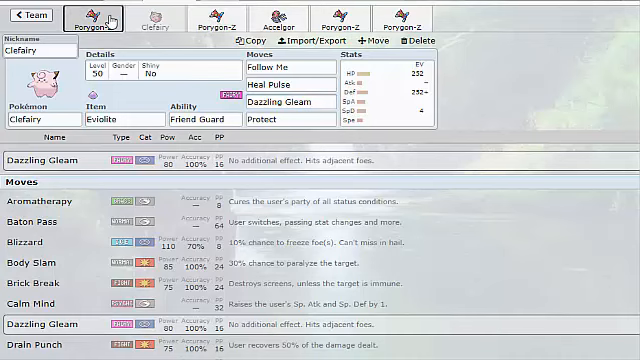
- Review the Weakness Policy Porygon-Z, then bring up Accelgor's set
click(216, 16)
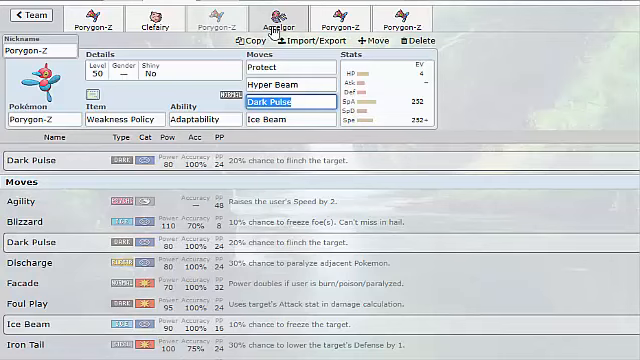
click(270, 14)
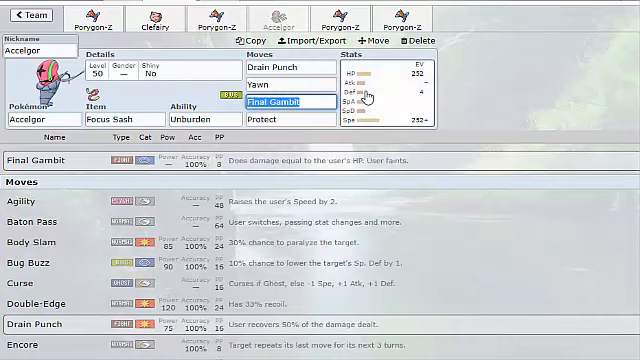
- Return to the Weakness Policy Porygon-Z set with its Timid 252 SpA / 252 Spe spread
click(376, 90)
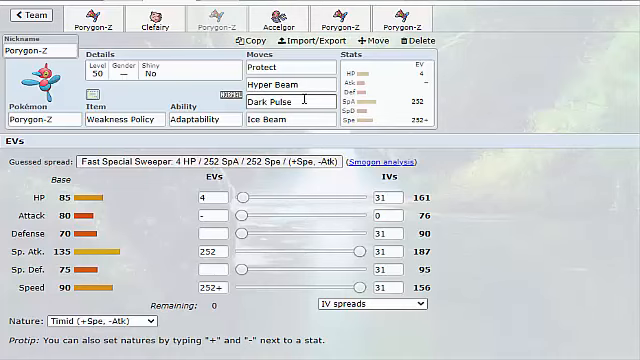
- Replace Ice Beam with Psychic in the Weakness Policy Porygon-Z's fourth move slot
click(284, 120)
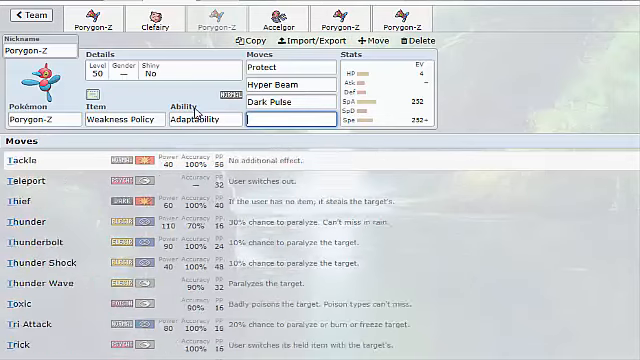
text(psy)
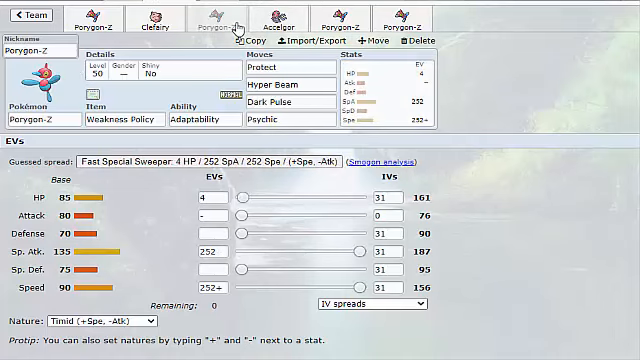
click(276, 16)
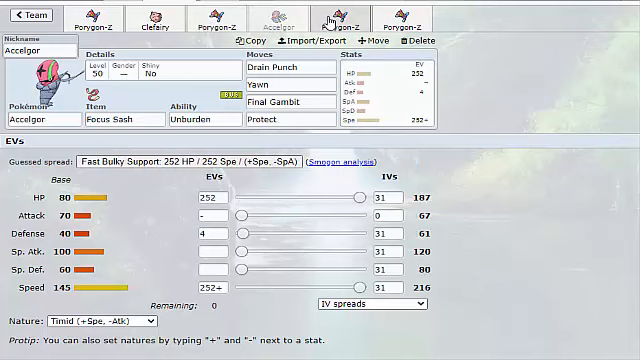
- Bring up the Assault Vest Porygon-Z set and show its ability options
click(336, 14)
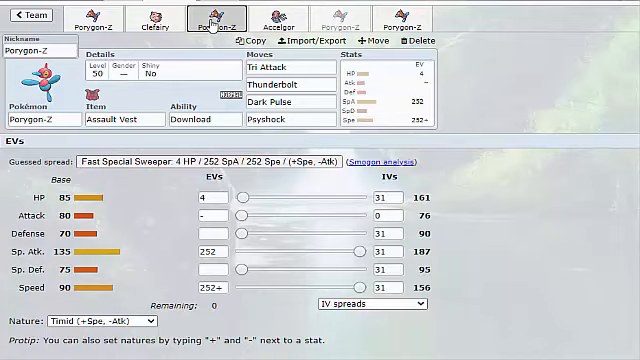
click(200, 120)
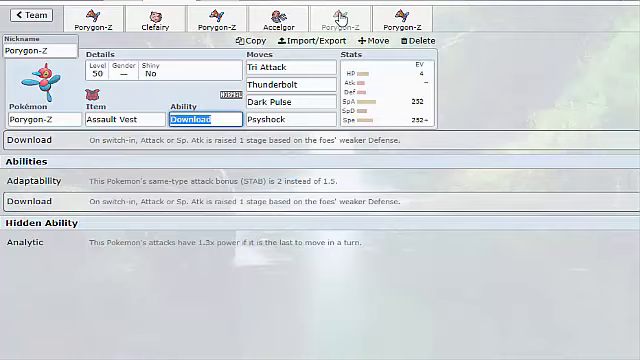
mouse_move(338, 16)
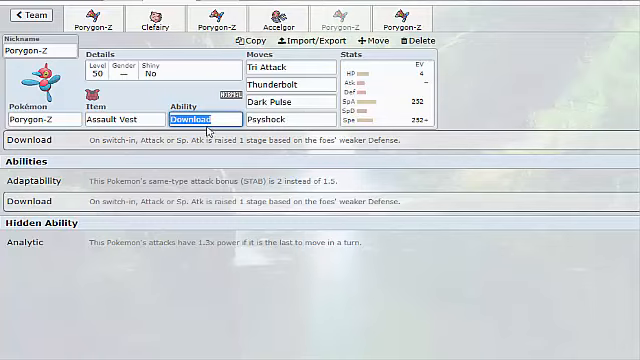
- Keep Download as the ability, returning to the Timid 252 SpA / 252 Spe spread
click(284, 68)
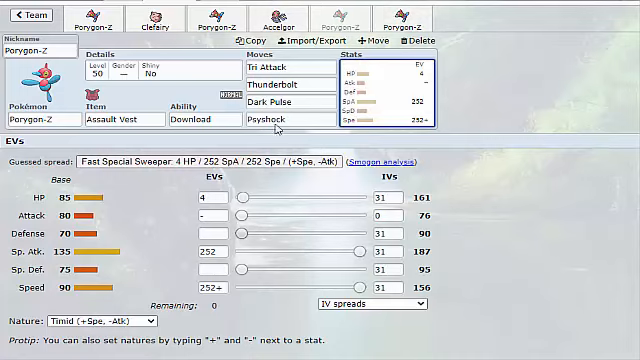
click(390, 16)
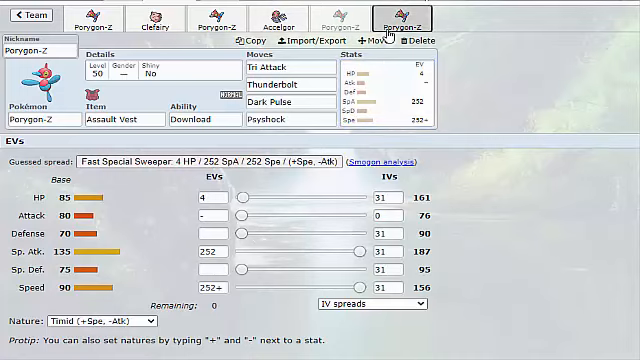
click(388, 16)
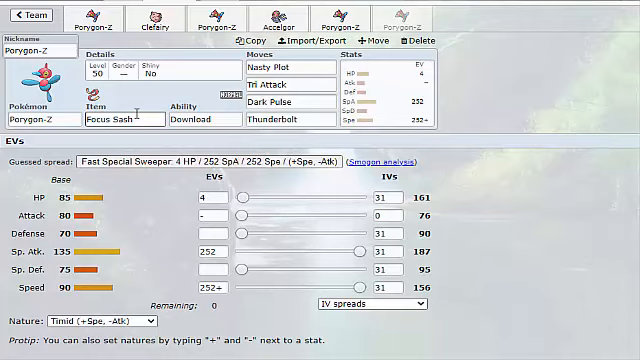
click(300, 80)
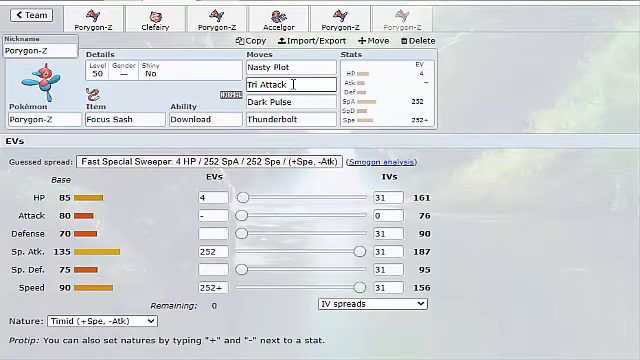
click(288, 104)
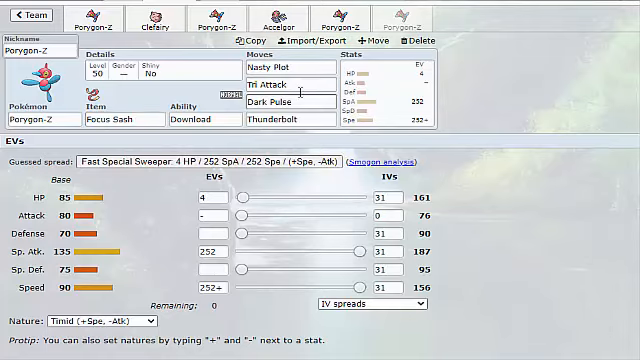
click(284, 84)
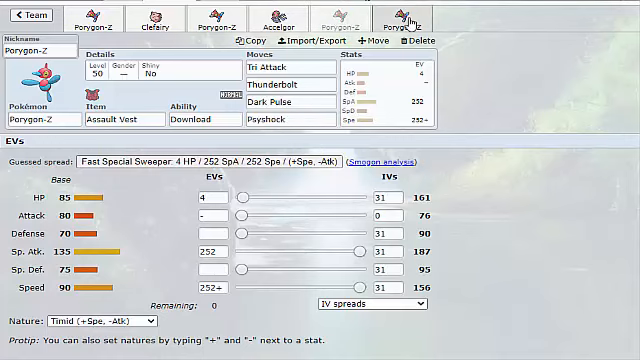
- Glance at the Weakness Policy Porygon-Z, then bring up the Life Orb Porygon-Z set
click(282, 16)
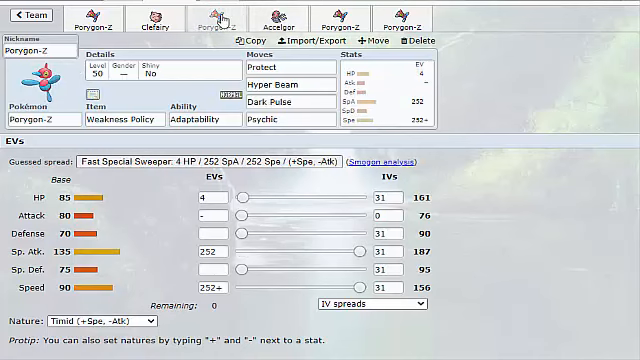
click(82, 16)
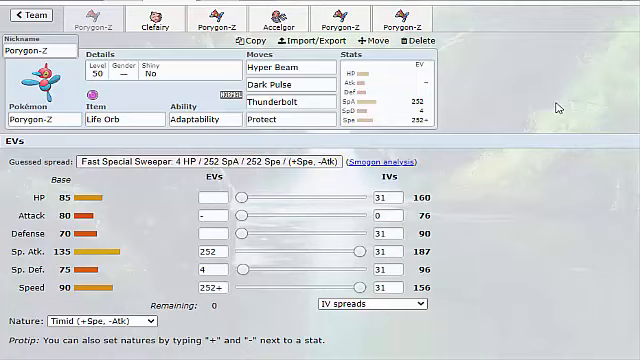
mouse_move(556, 108)
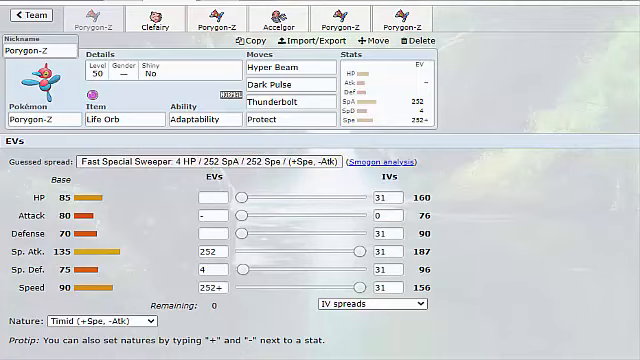